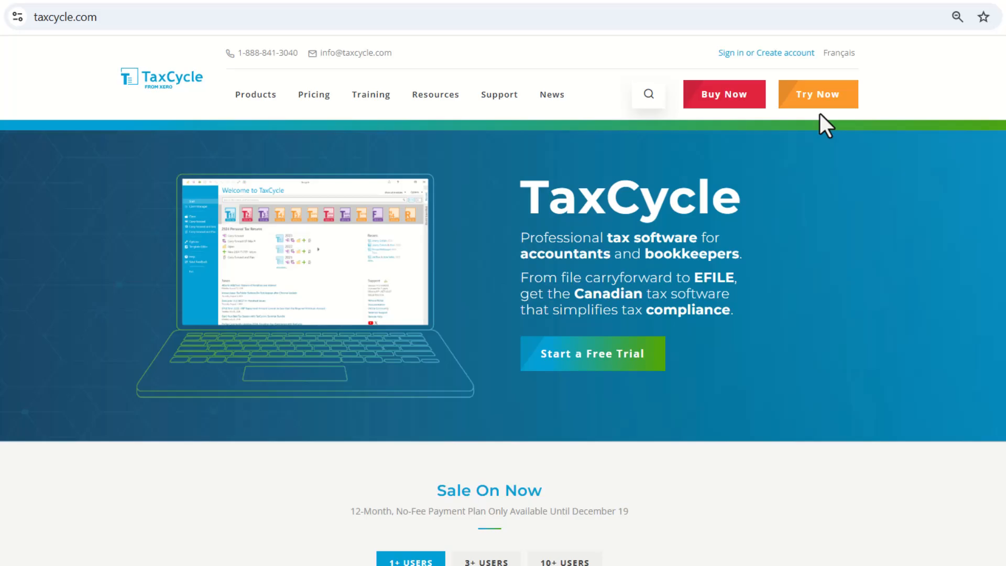
mouse_move(835, 127)
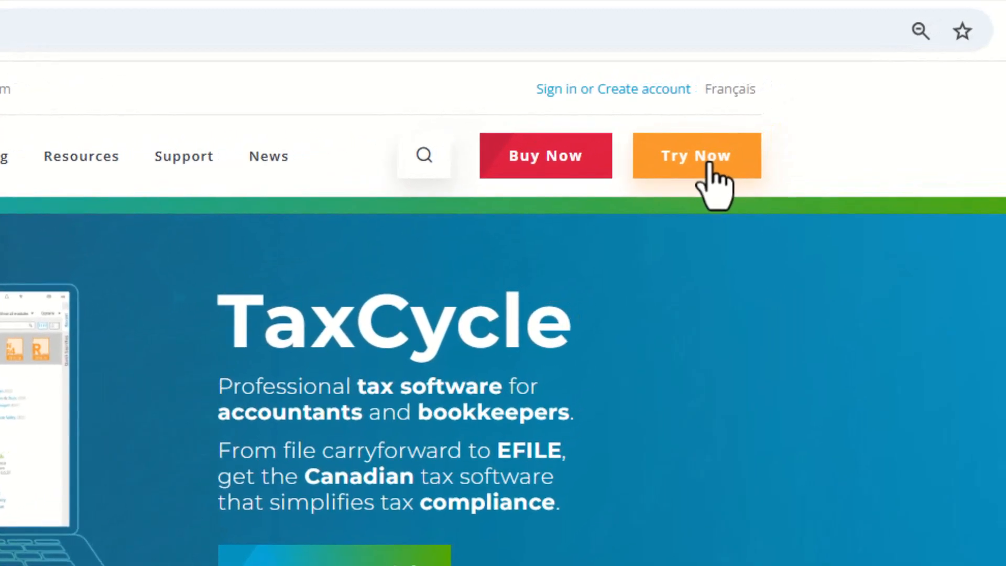
- Go to Try Now, fill in the 'Download your free trial' form and submit it with Download now
left_click(696, 155)
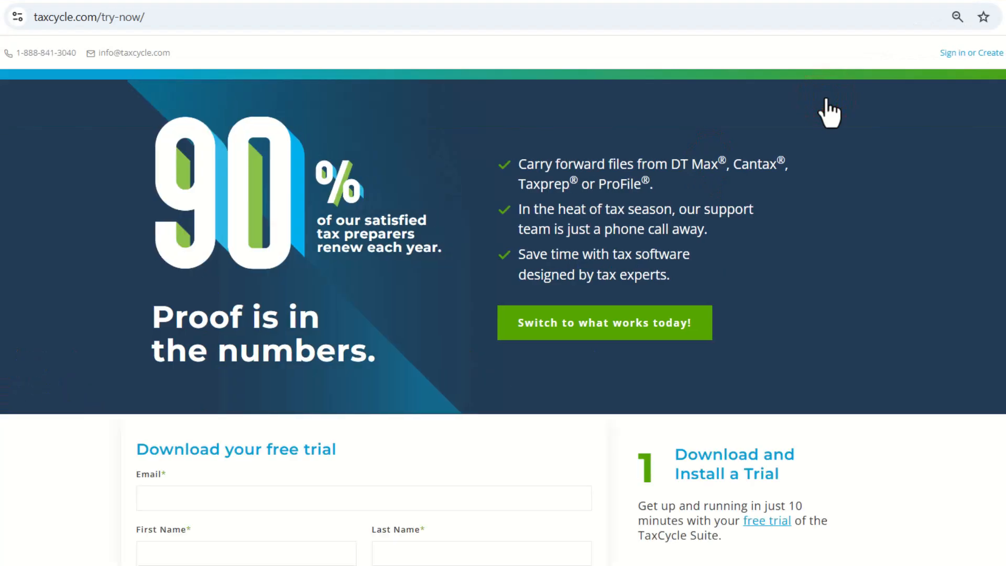
scroll("down", 3)
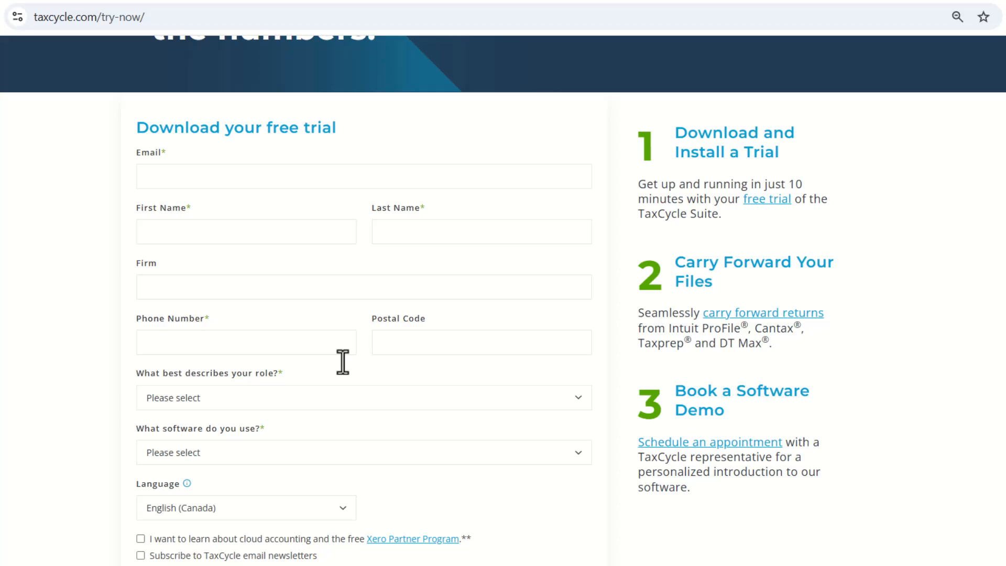
scroll("down", 3)
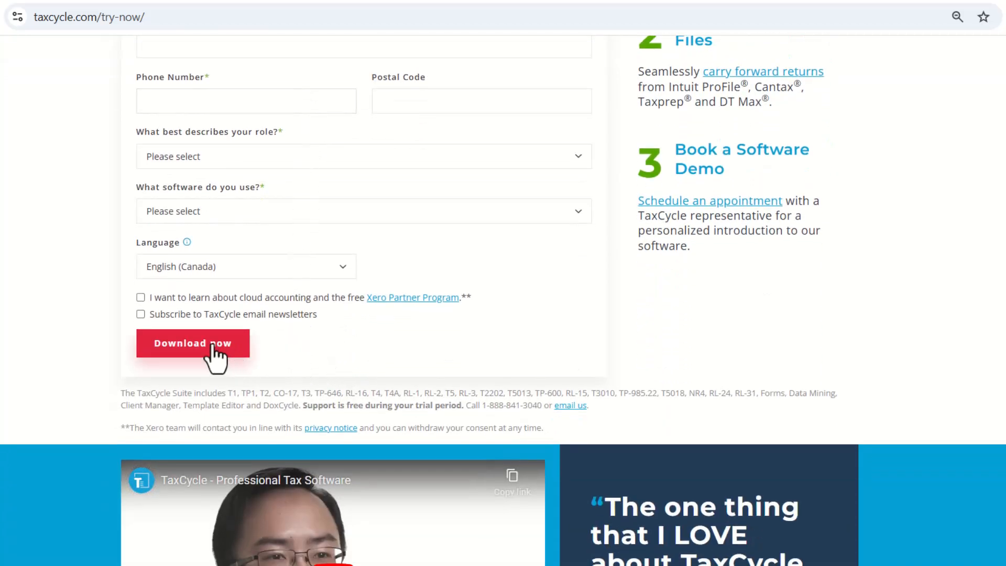
scroll("down", 3)
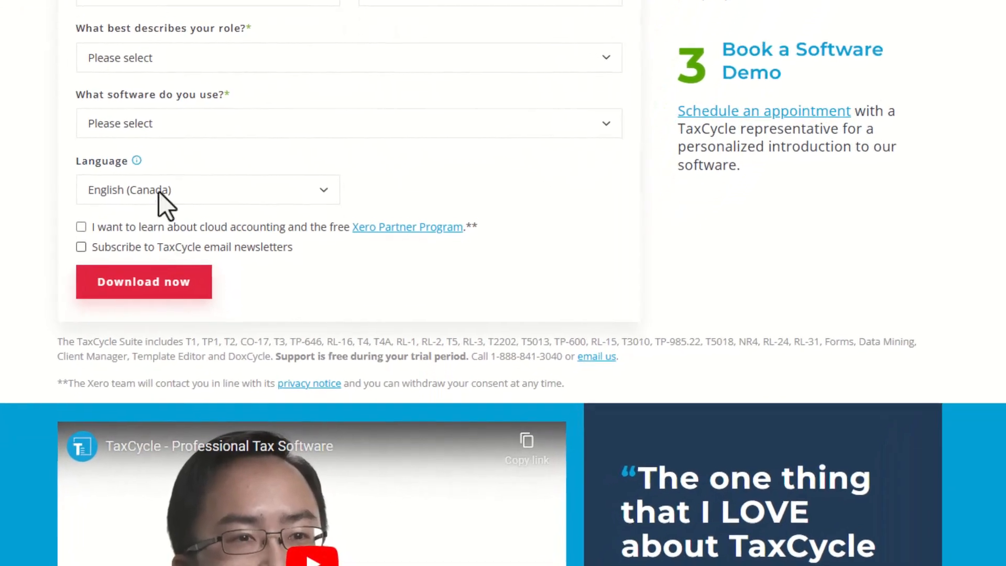
left_click(143, 281)
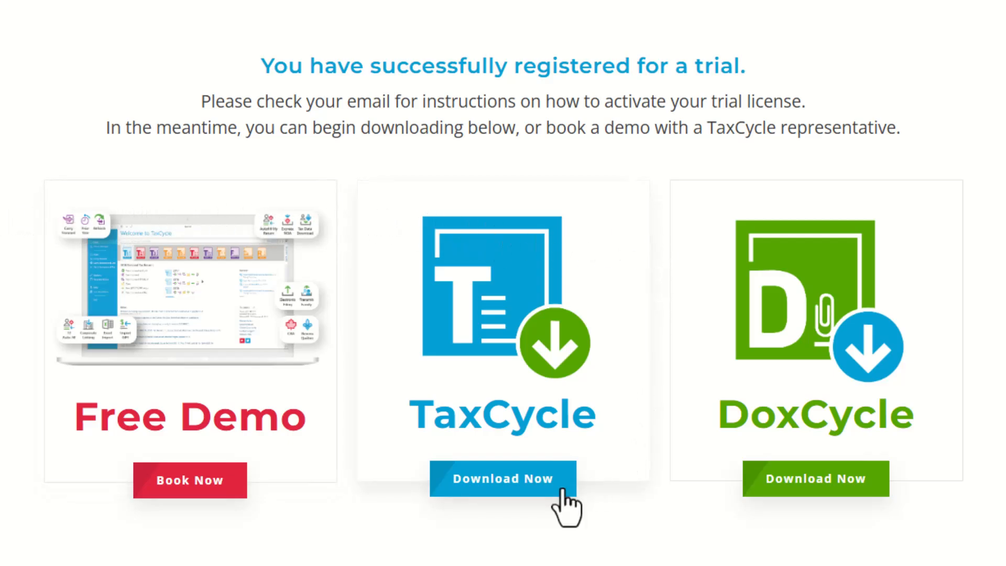
mouse_move(462, 485)
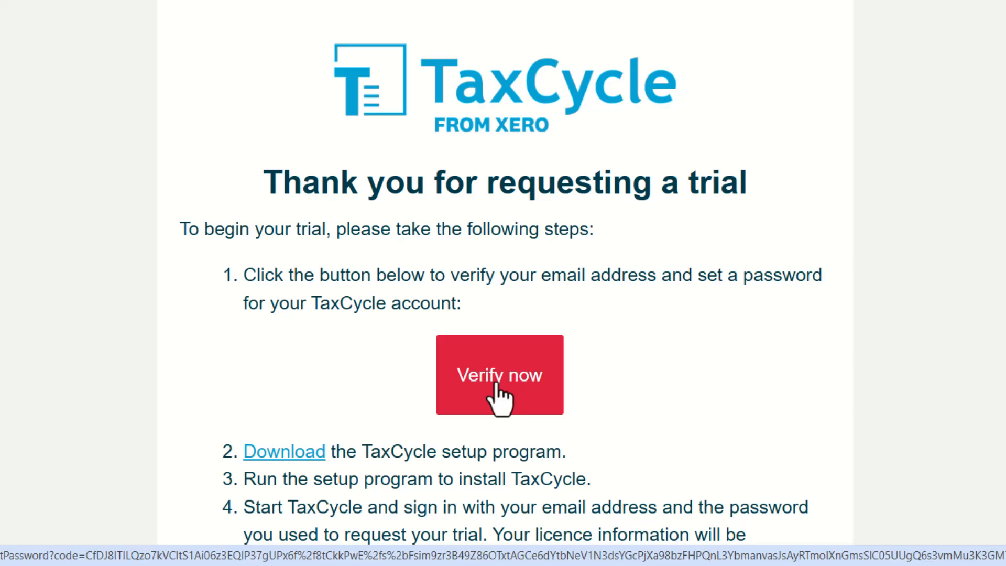
- Verify the trial email address via the 'Verify now' link in the confirmation email
left_click(499, 375)
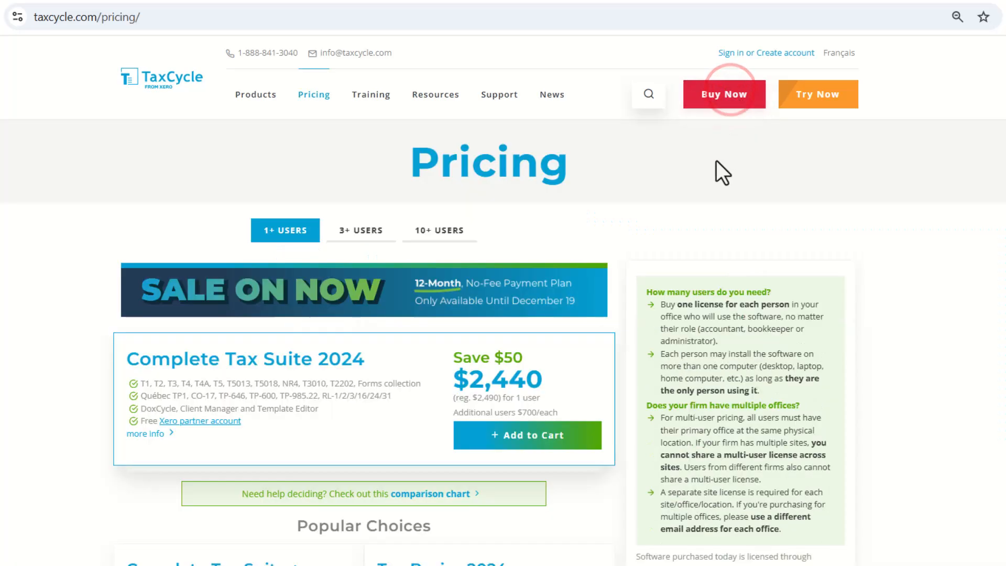
- Scroll through the pricing tiers and on to the TaxCycle and DoxCycle download cards
scroll("down", 3)
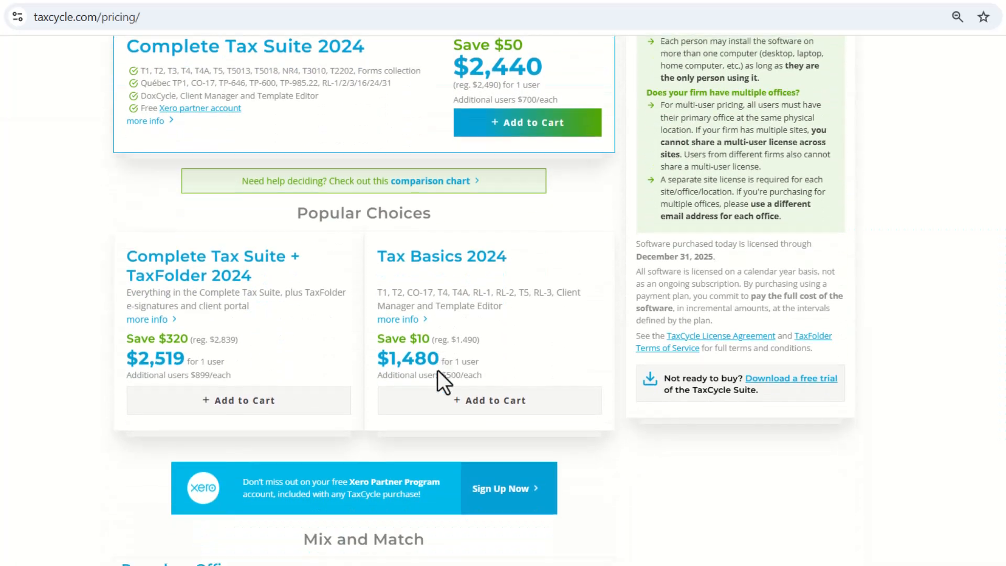
scroll("down", 3)
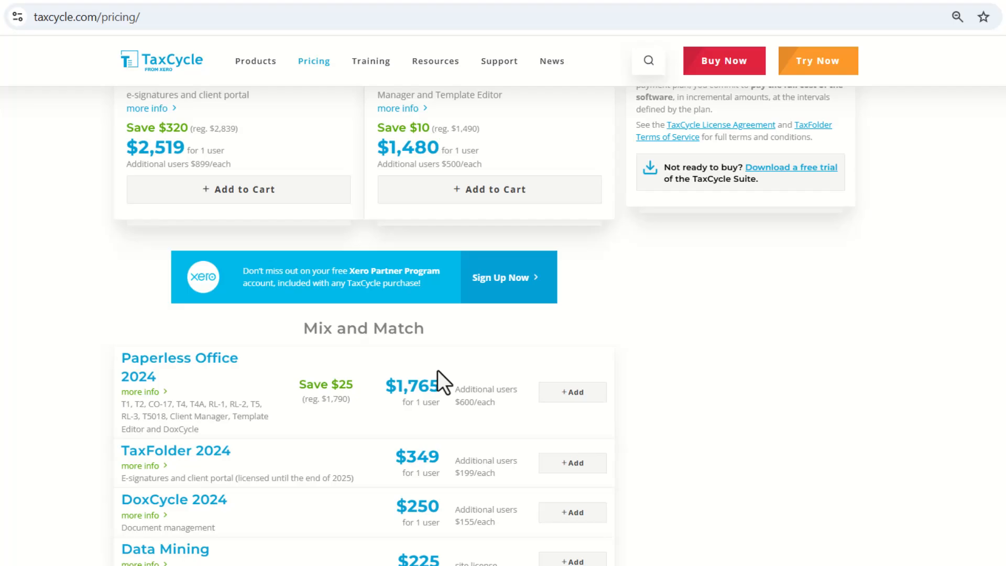
scroll("down", 3)
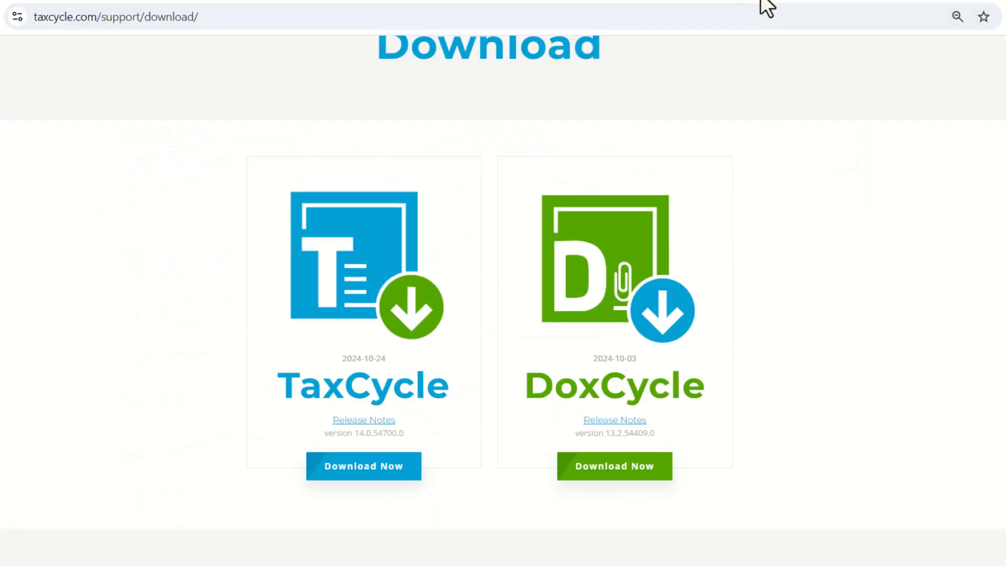
scroll("down", 3)
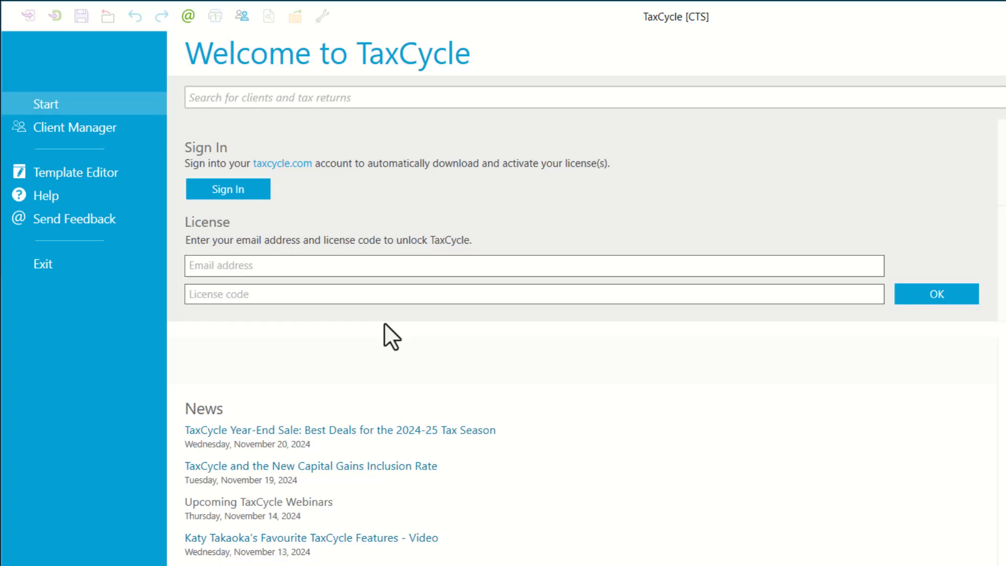
mouse_move(385, 337)
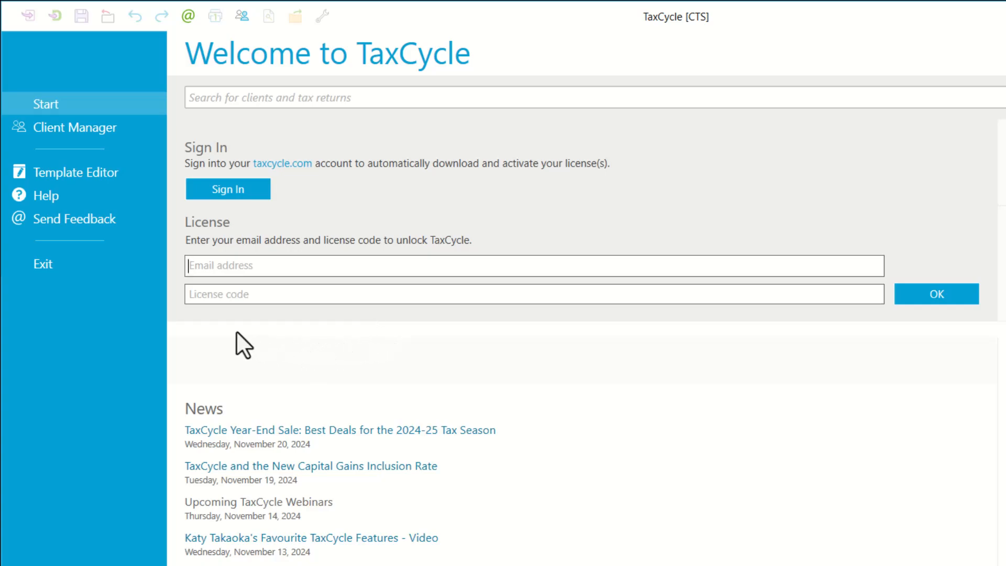
mouse_move(388, 296)
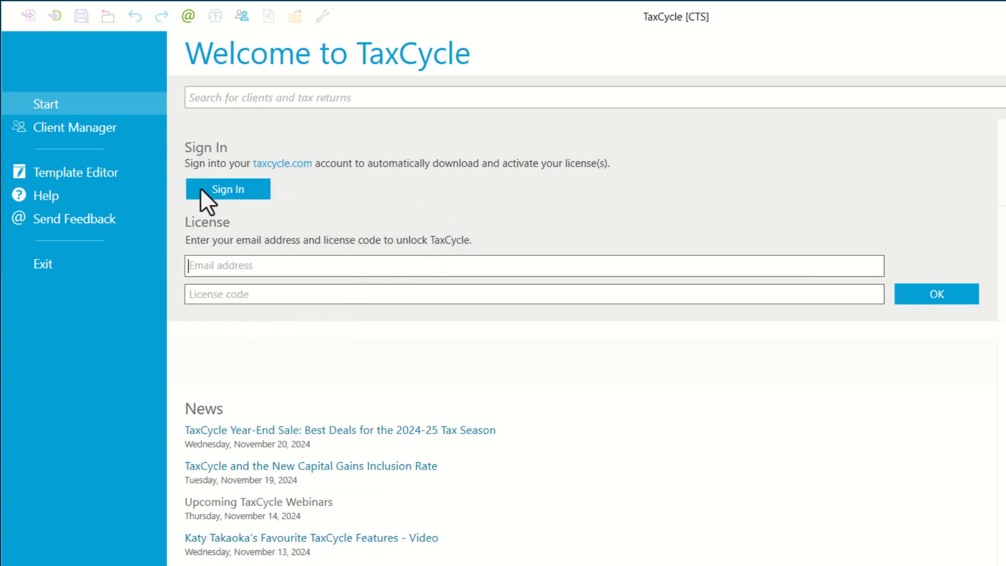
mouse_move(311, 208)
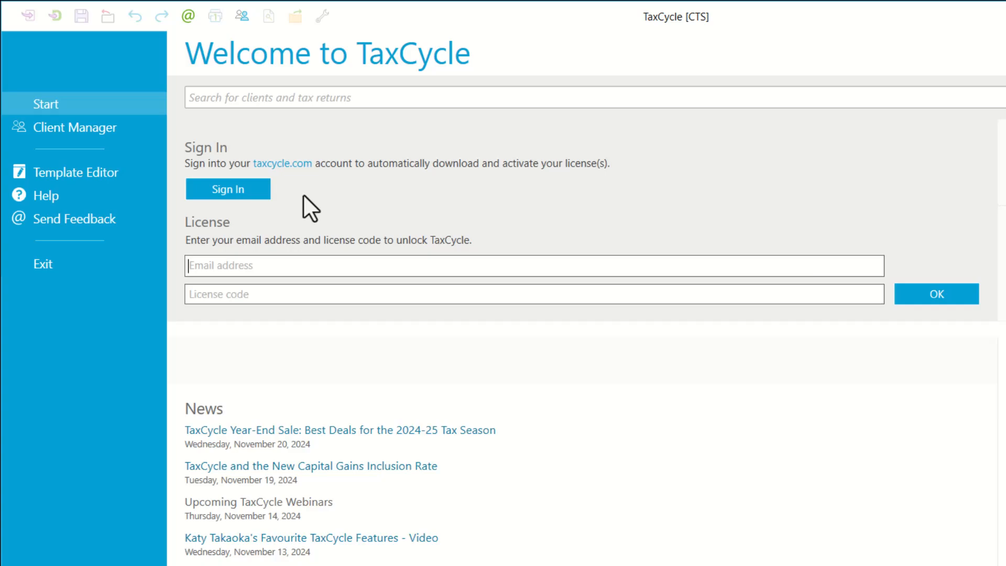
mouse_move(187, 250)
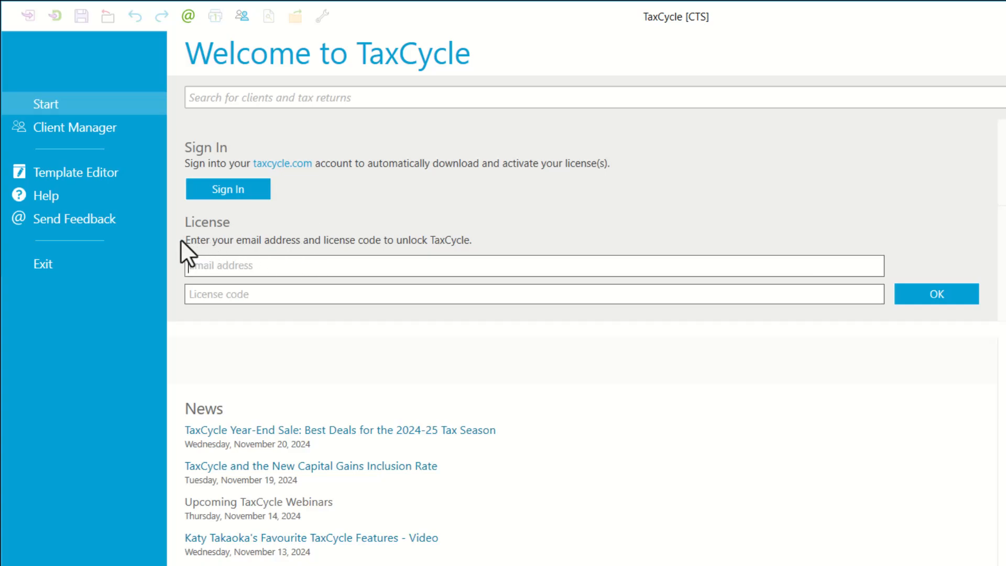
mouse_move(408, 324)
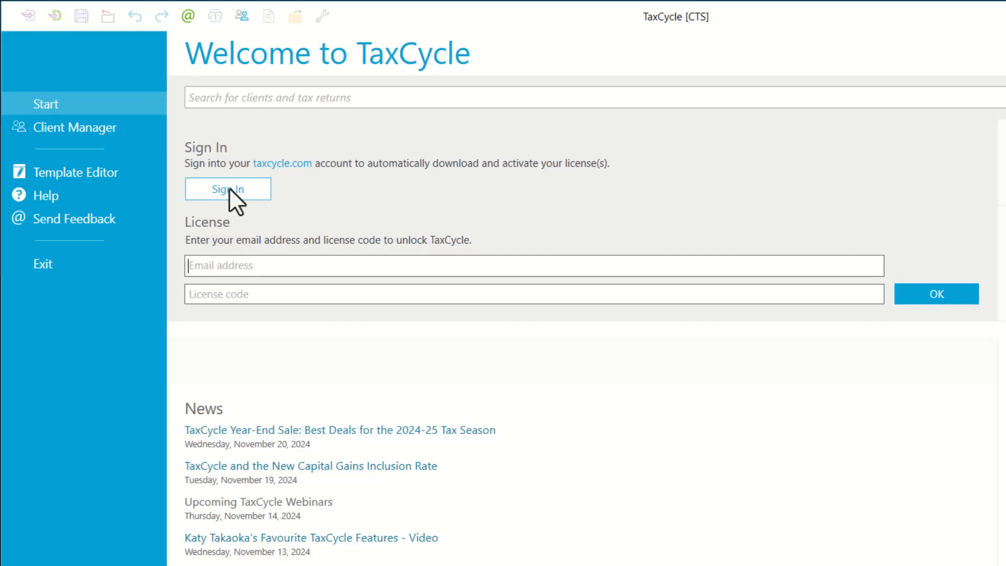
- Sign in to the TaxCycle Account with the account email and password via Sign In Now
left_click(227, 189)
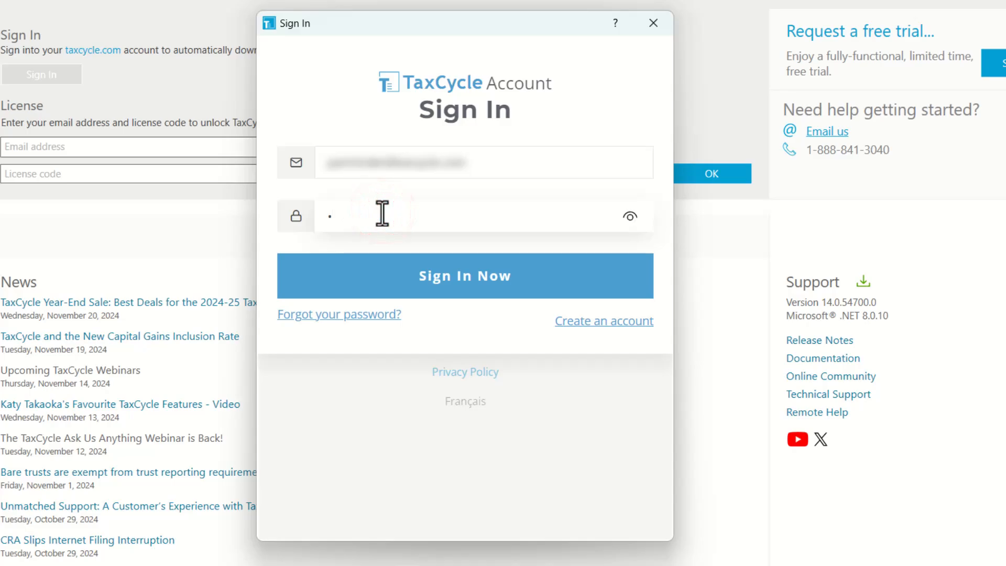
type("password")
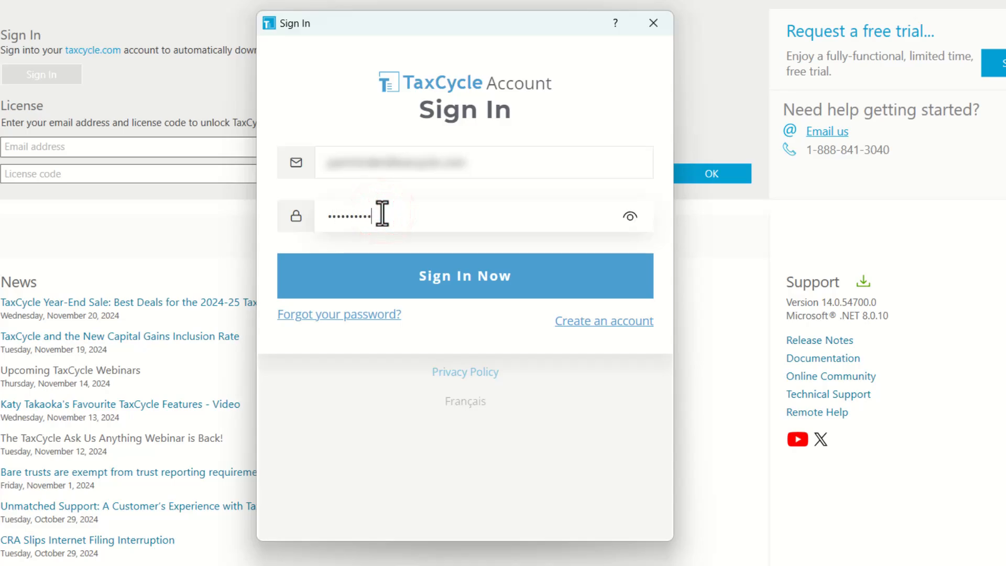
type("•")
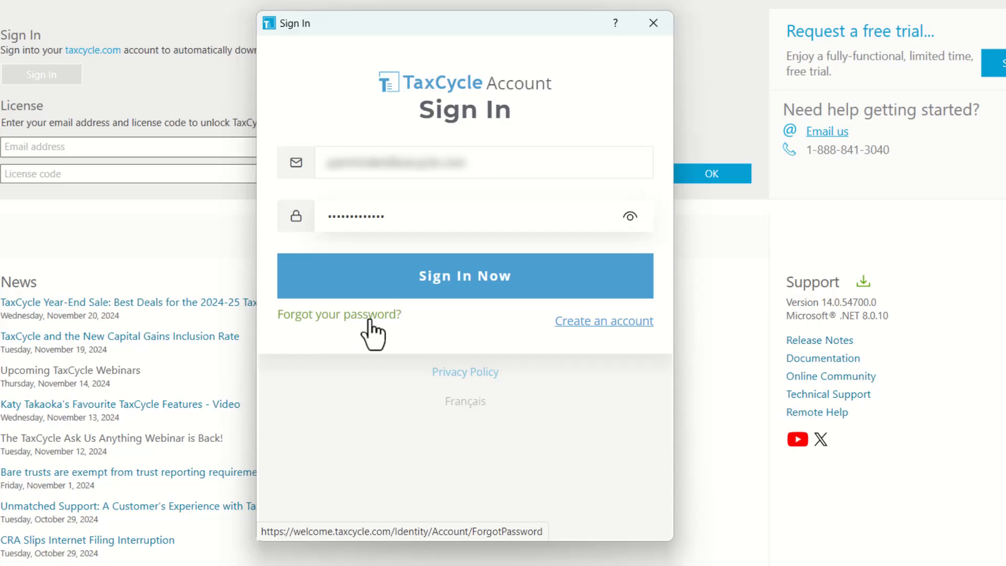
mouse_move(374, 330)
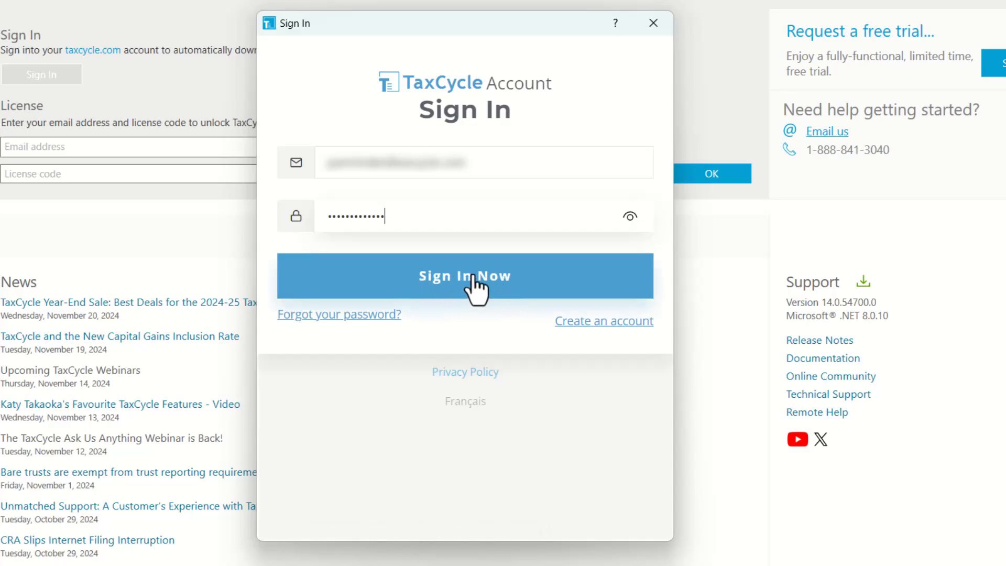
left_click(464, 276)
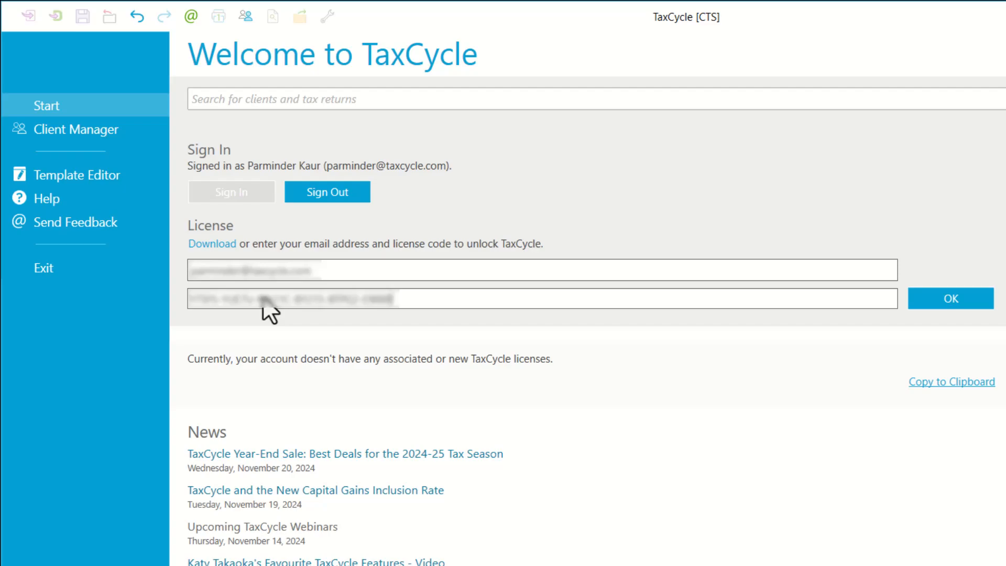
mouse_move(293, 315)
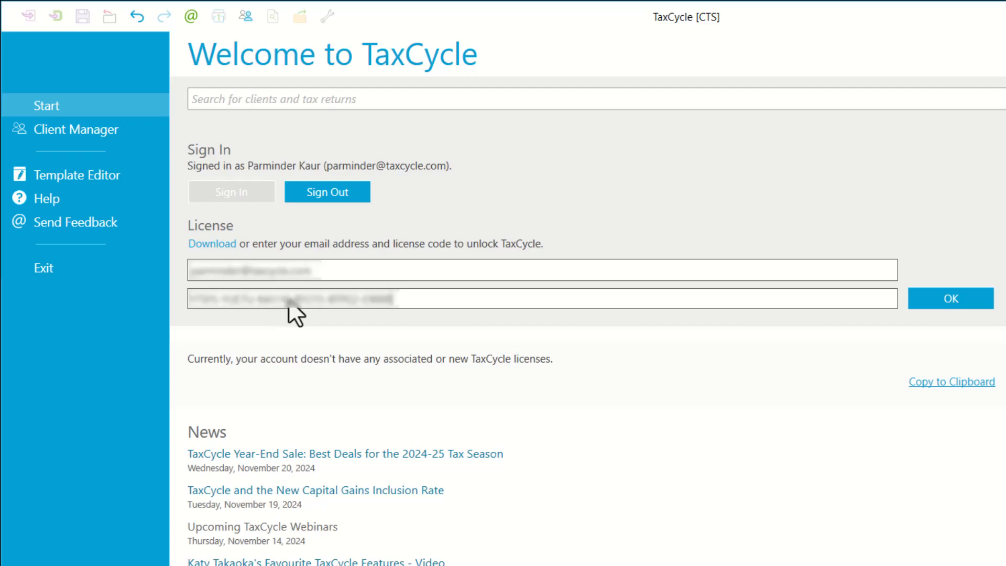
- Confirm the filled license email and code with OK to activate the license
left_click(315, 271)
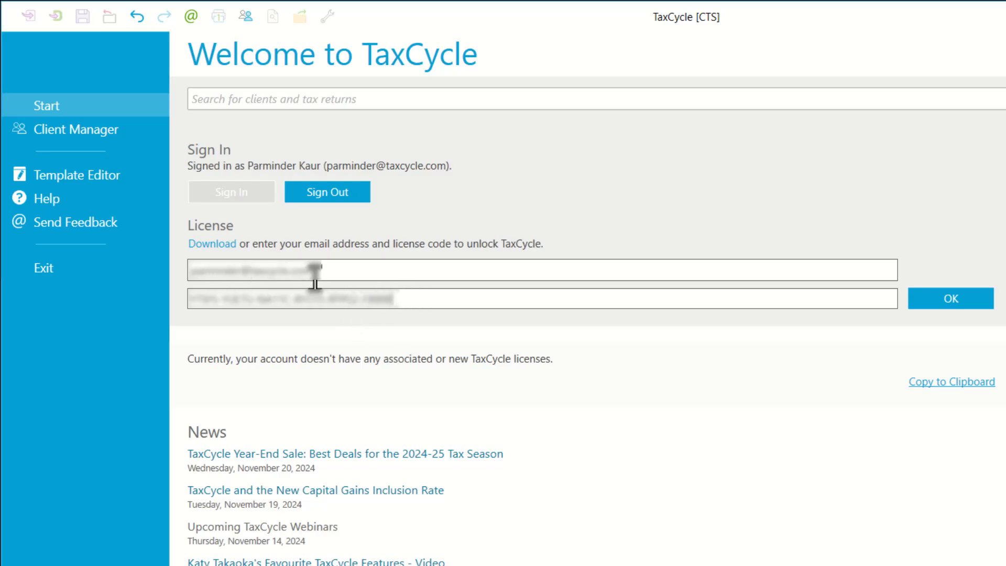
mouse_move(951, 298)
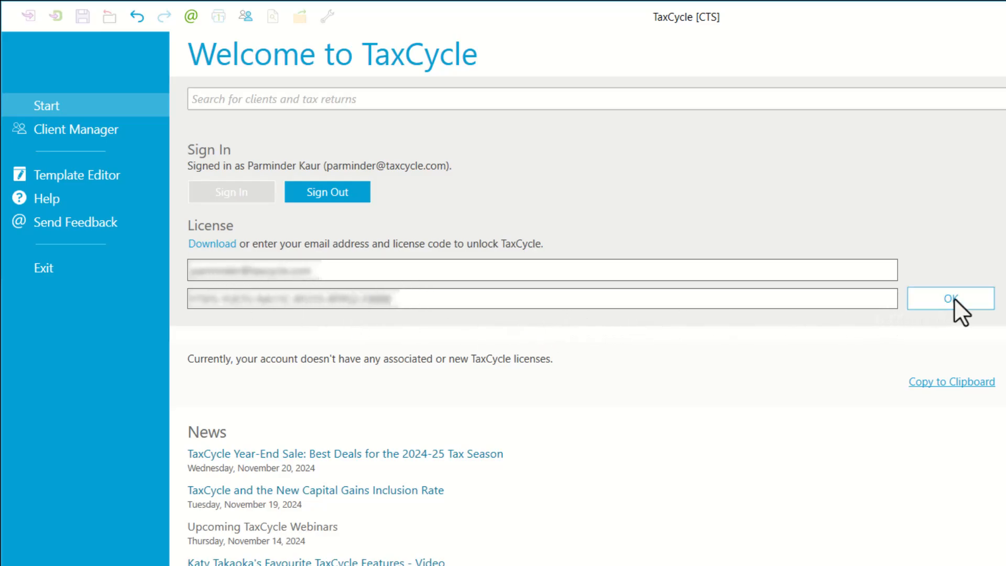
left_click(951, 298)
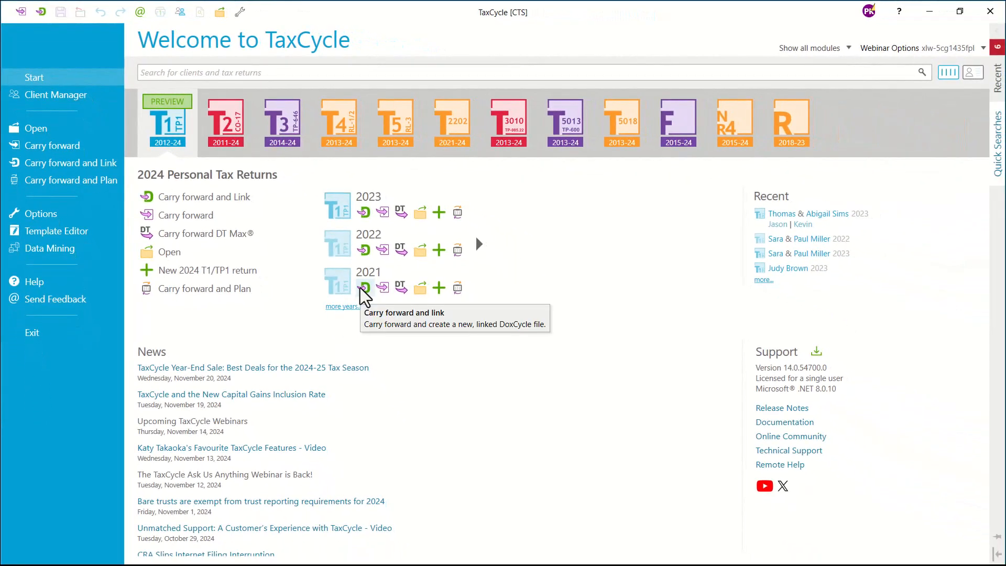
mouse_move(201, 147)
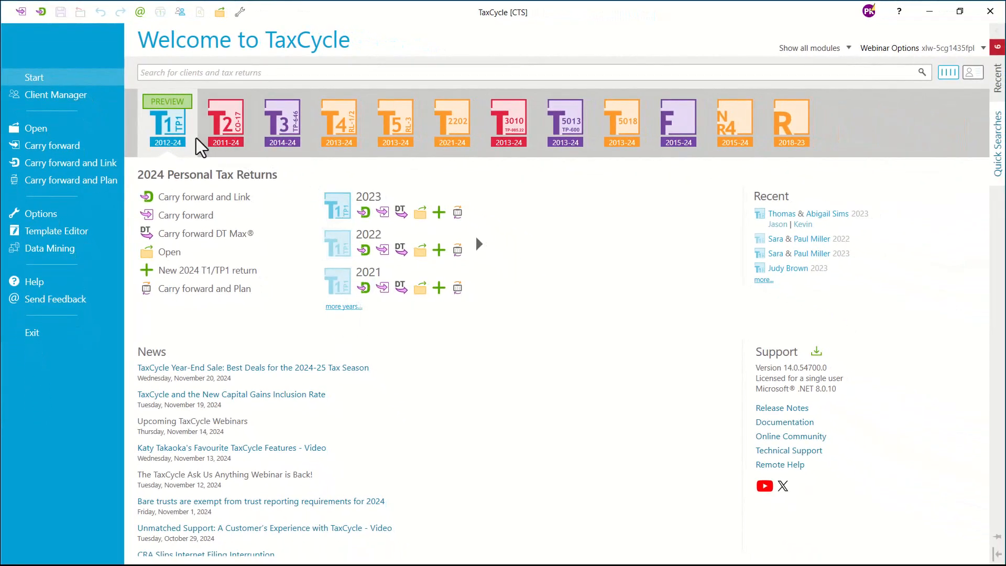
mouse_move(452, 121)
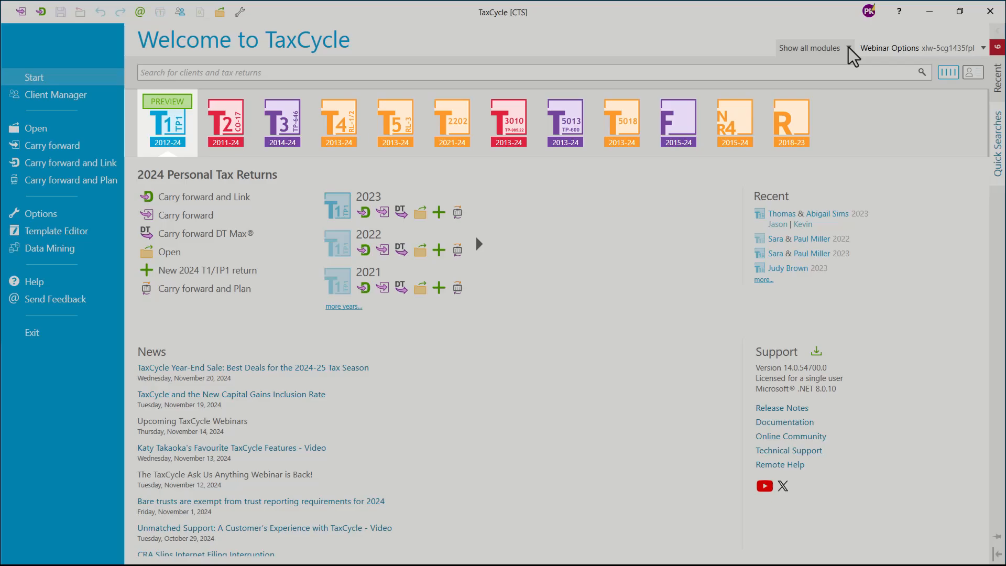
left_click(812, 48)
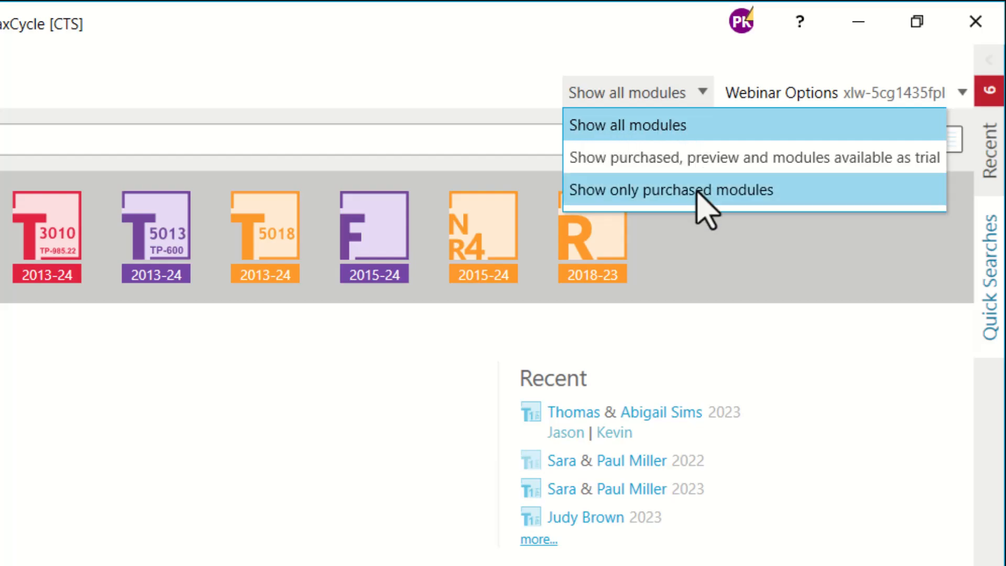
mouse_move(780, 214)
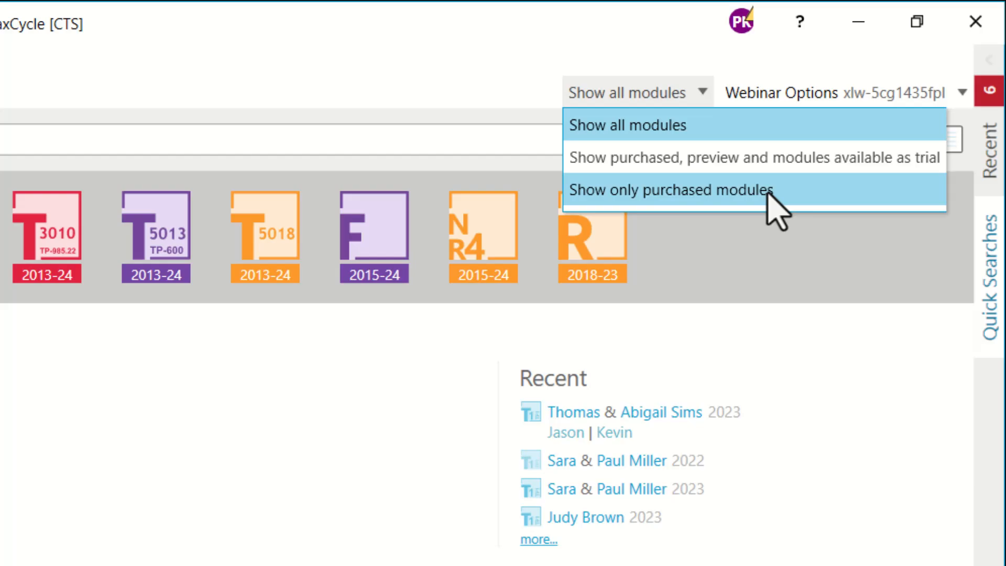
mouse_move(632, 167)
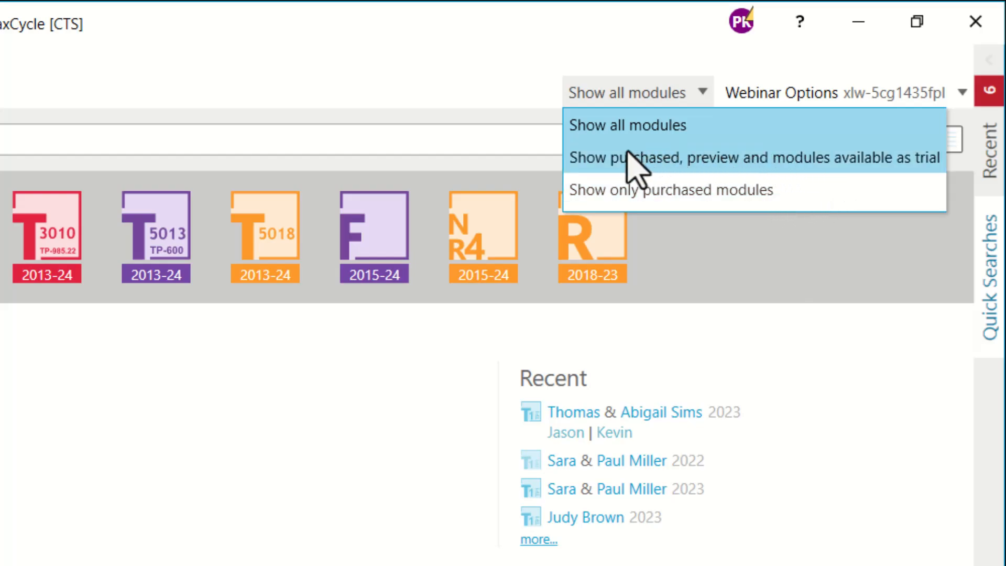
mouse_move(897, 172)
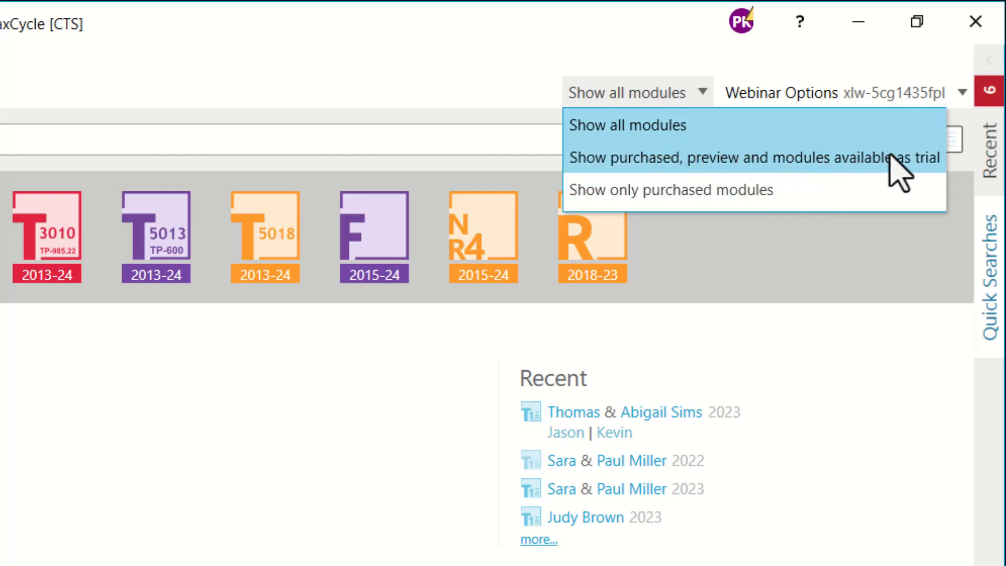
mouse_move(924, 180)
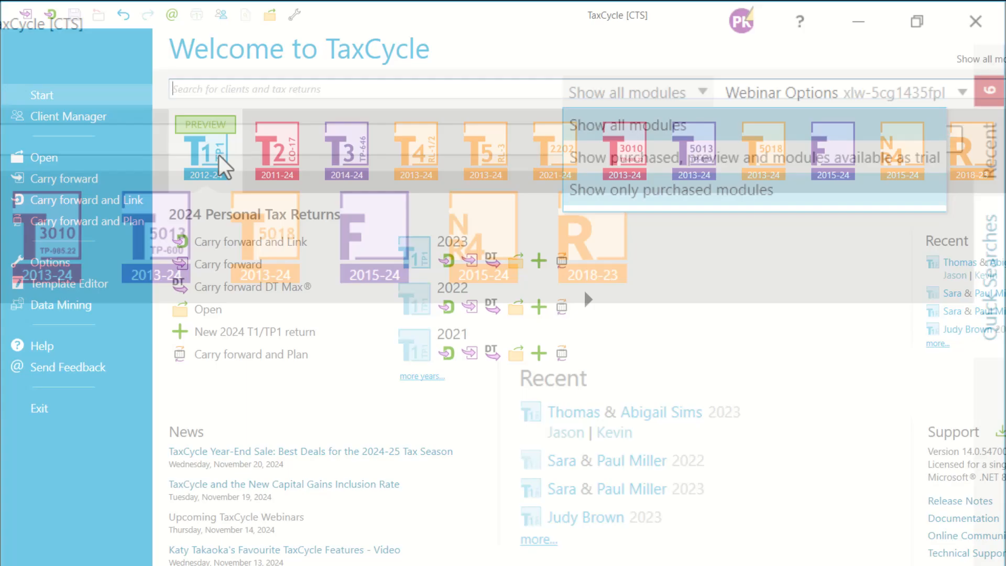
left_click(635, 93)
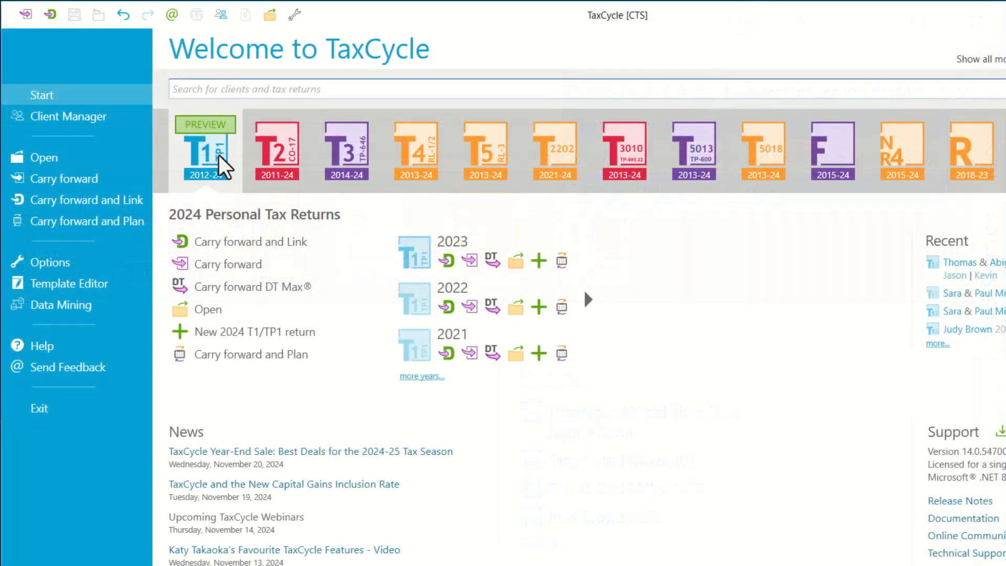
mouse_move(466, 168)
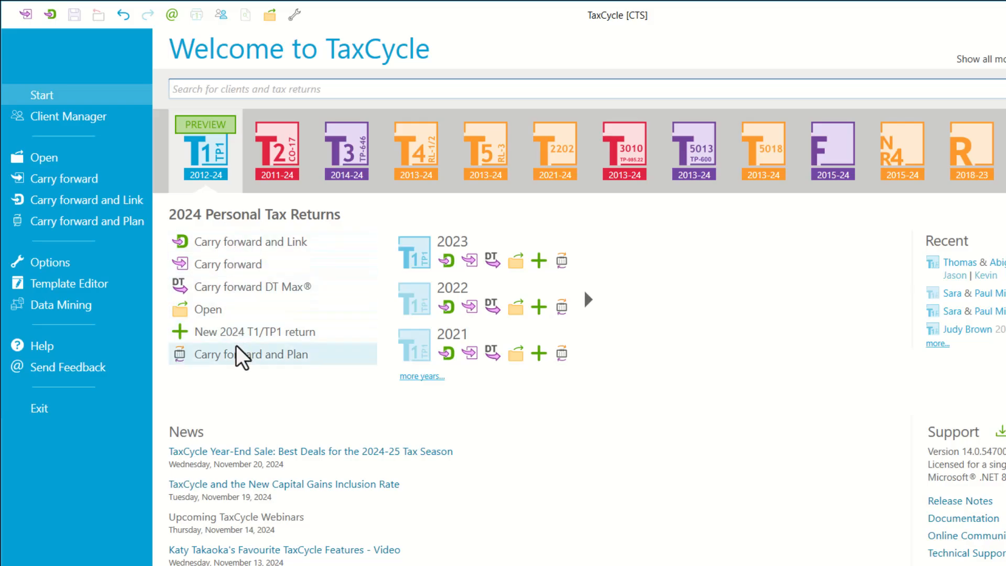
mouse_move(244, 242)
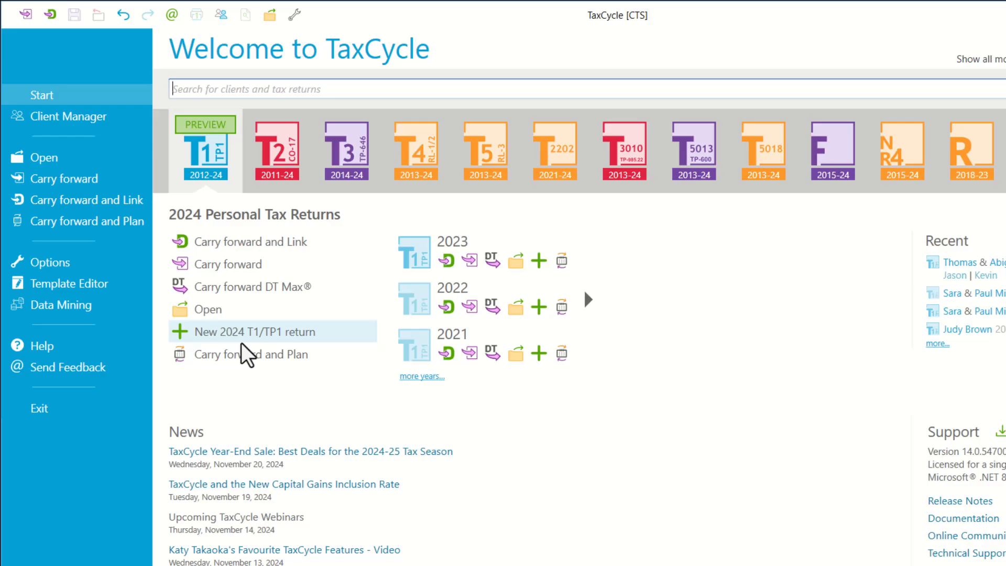
mouse_move(241, 344)
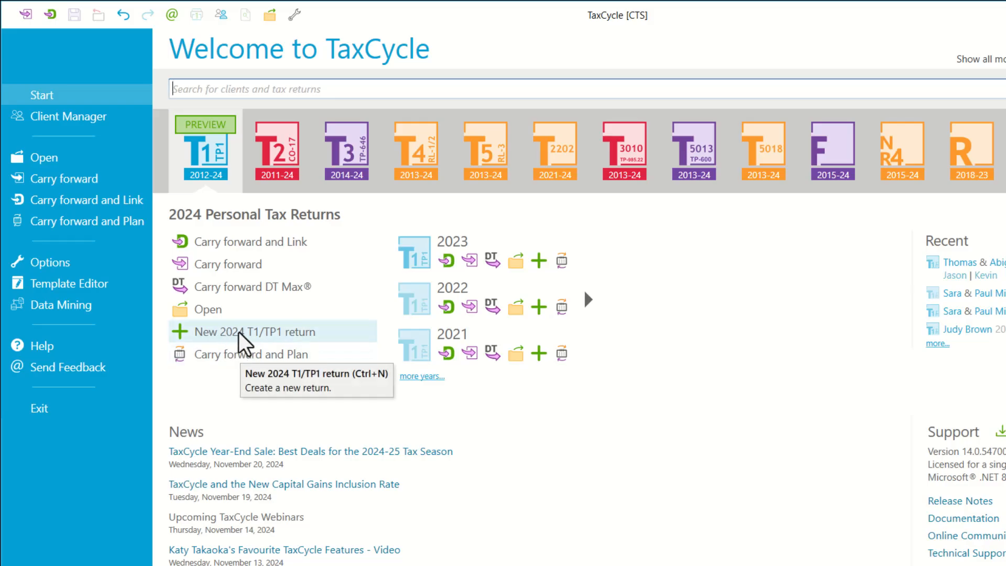
mouse_move(279, 308)
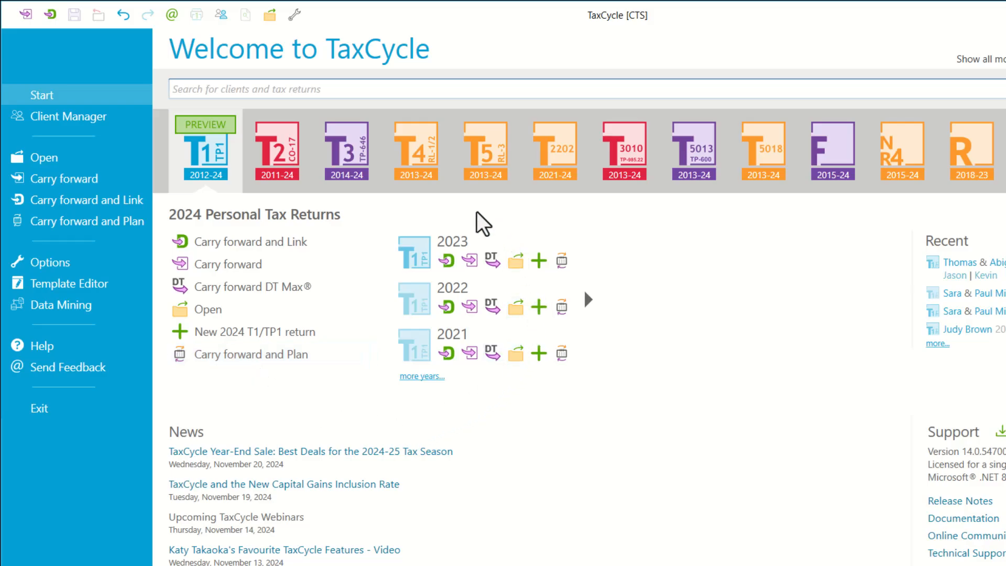
mouse_move(482, 390)
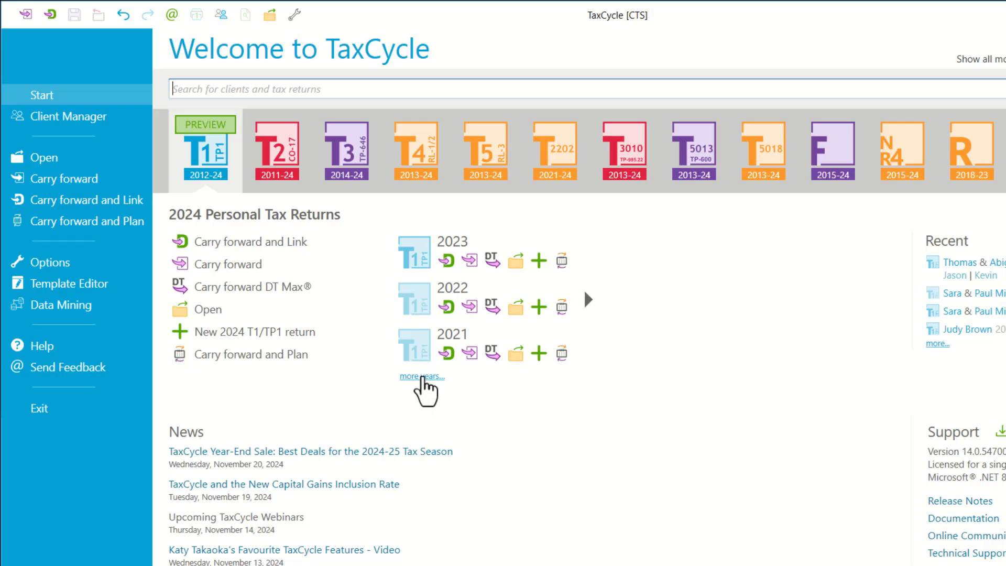
- Expand 'more years...' and page the previous-year returns list back to 2012
left_click(420, 376)
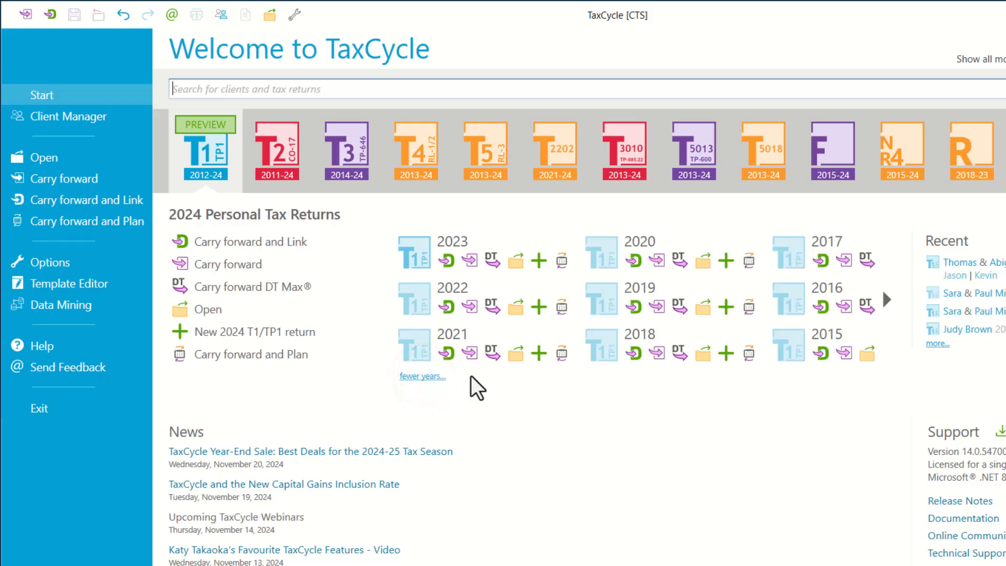
left_click(887, 296)
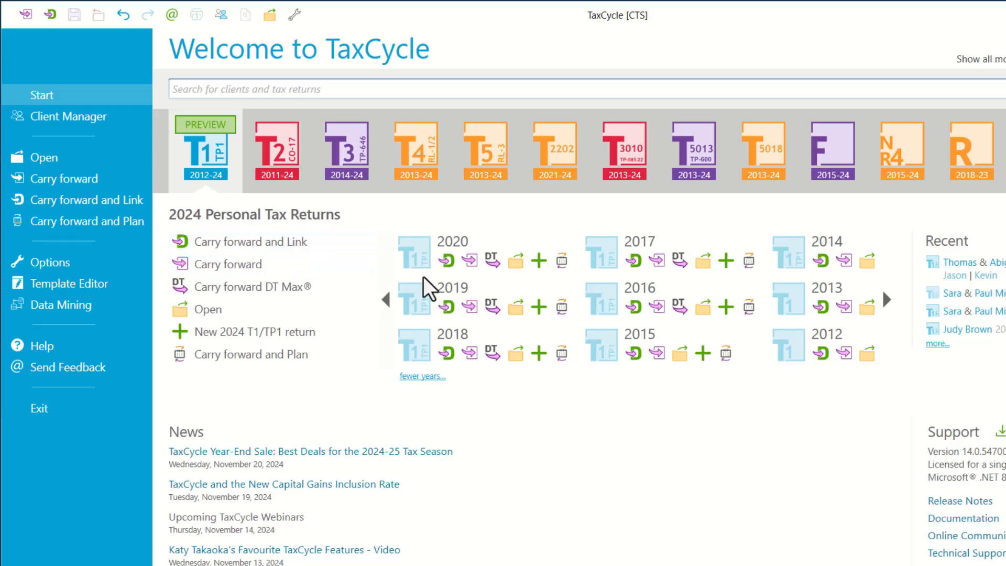
mouse_move(705, 393)
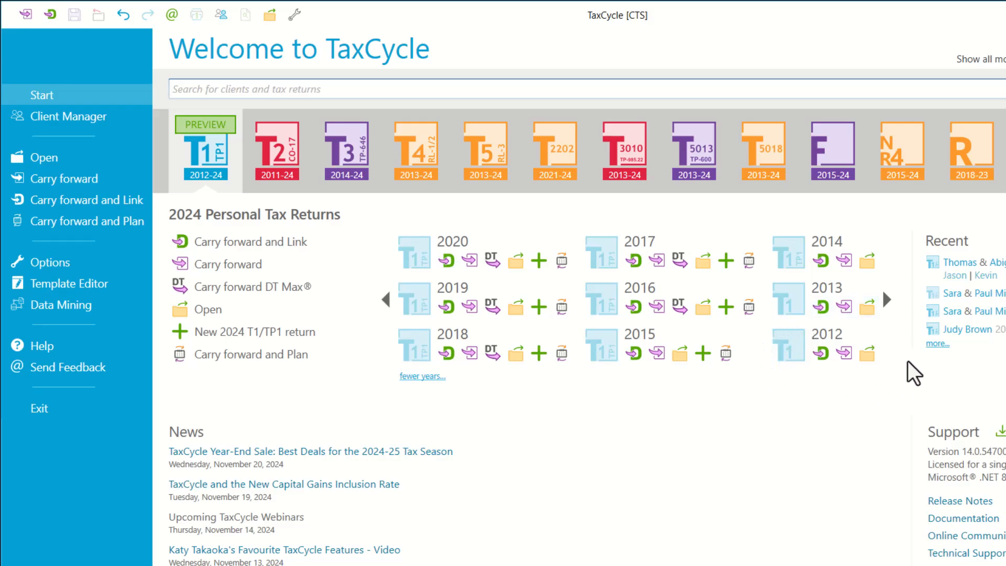
mouse_move(277, 151)
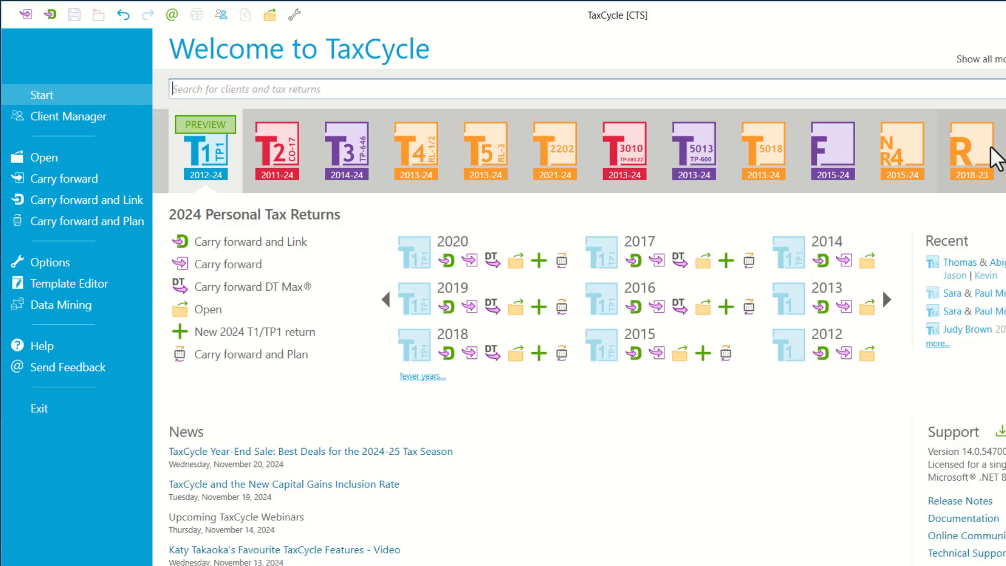
mouse_move(206, 308)
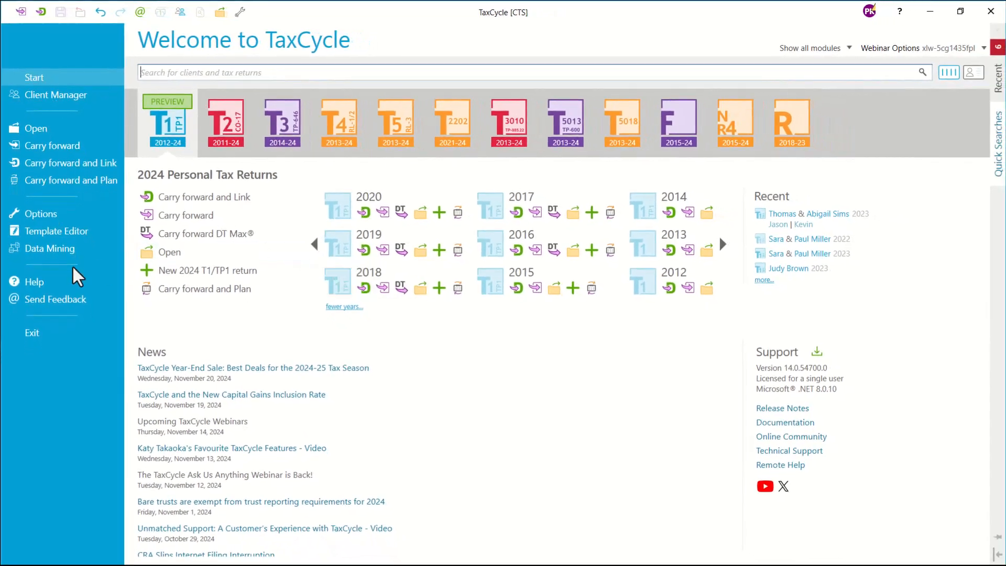
- Show Help & Support from the sidebar with sign-in status, installed products and license expiry
left_click(34, 280)
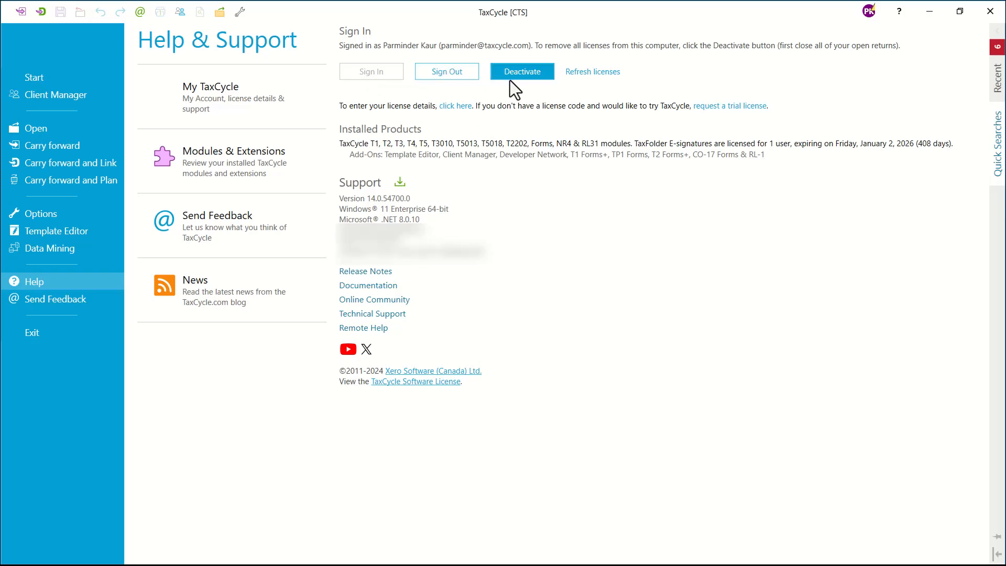
mouse_move(592, 71)
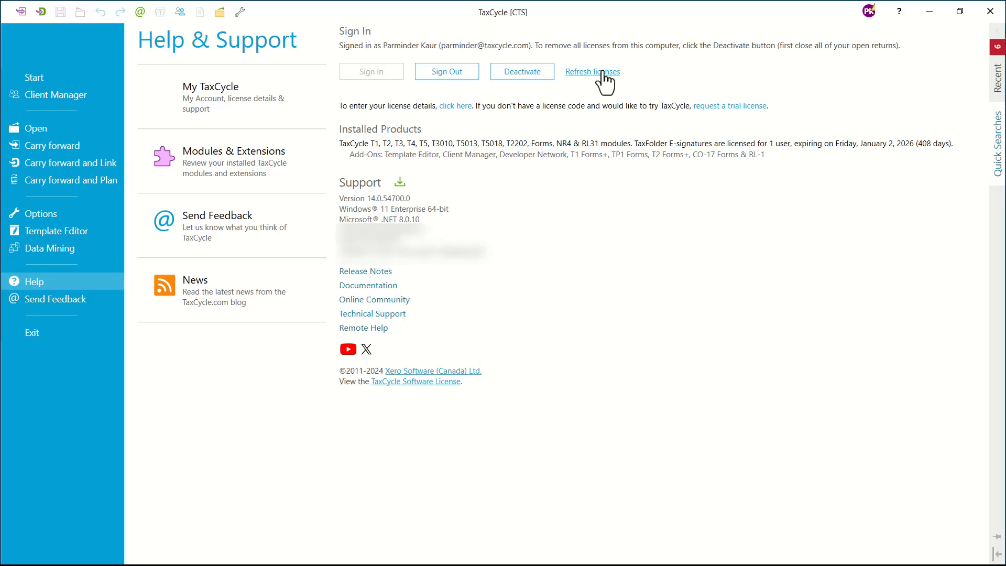
mouse_move(365, 71)
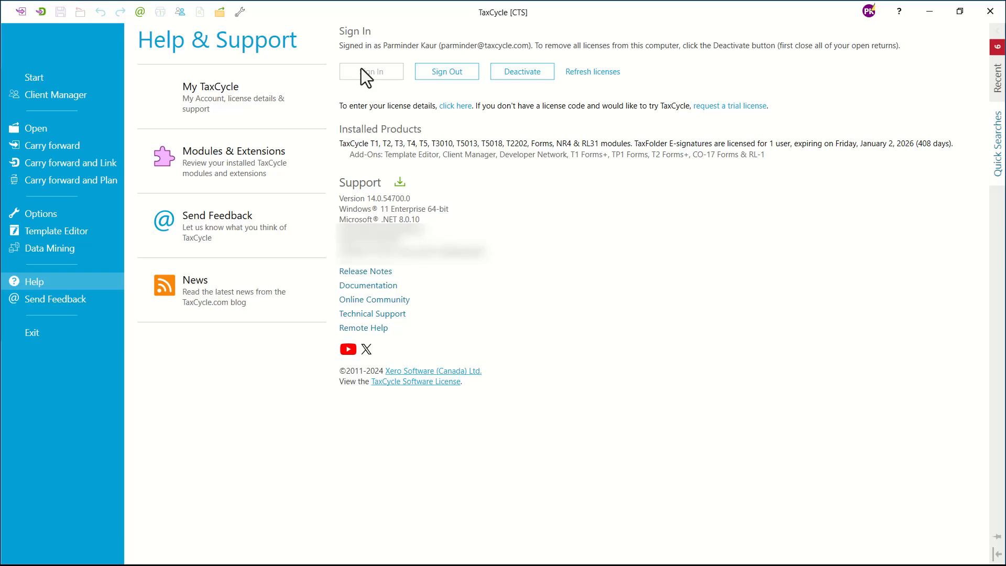
mouse_move(380, 84)
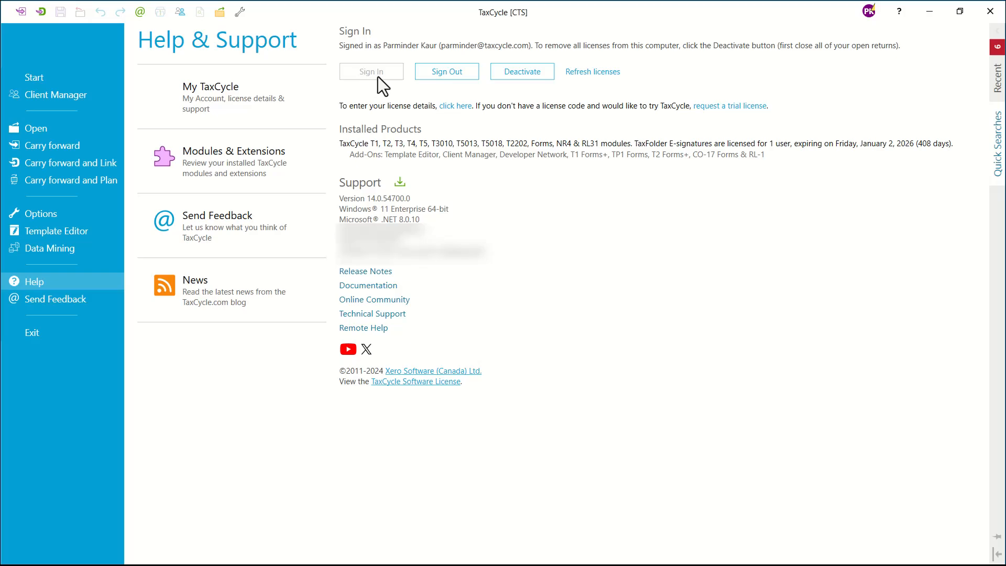
left_click(455, 105)
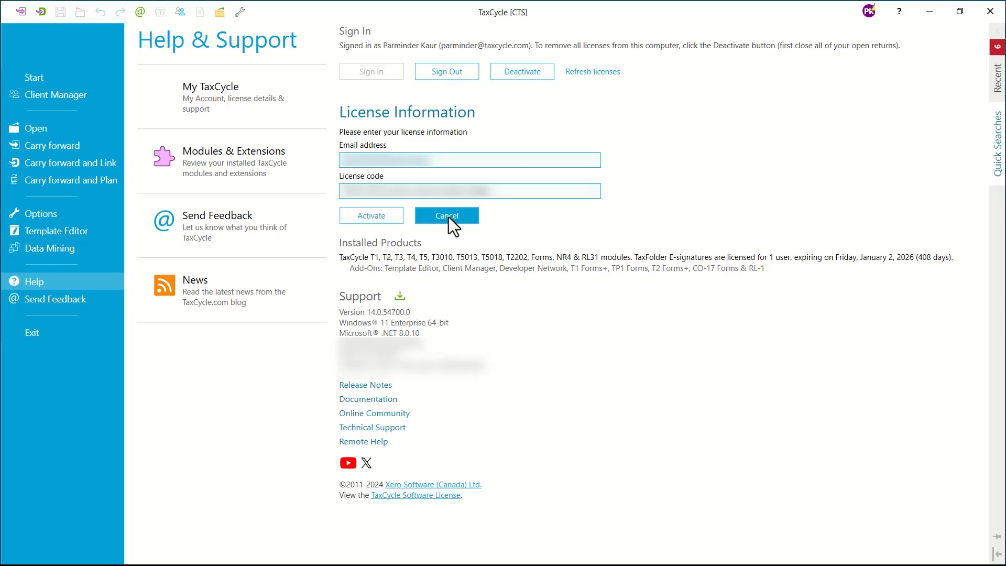
left_click(447, 215)
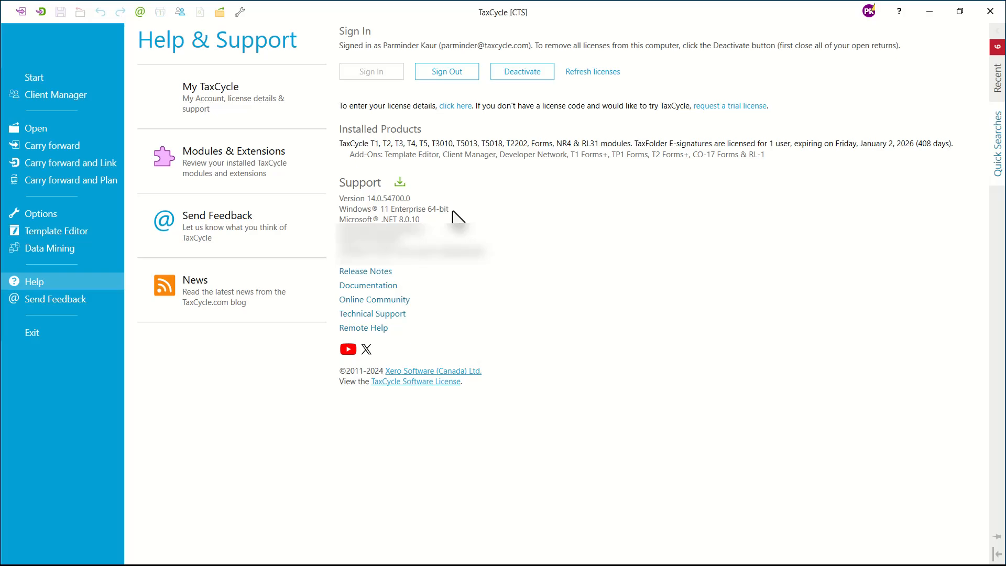
mouse_move(795, 143)
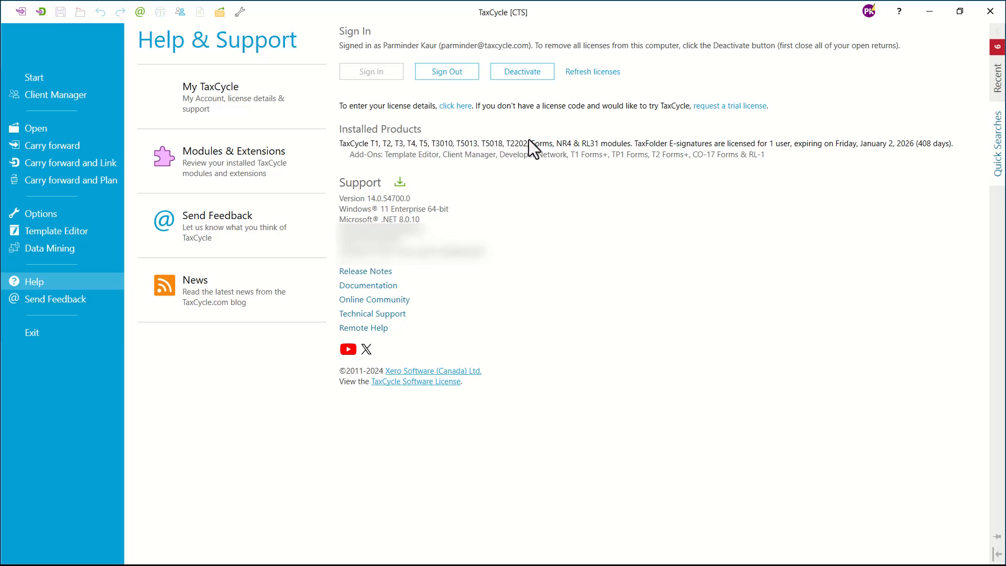
mouse_move(761, 138)
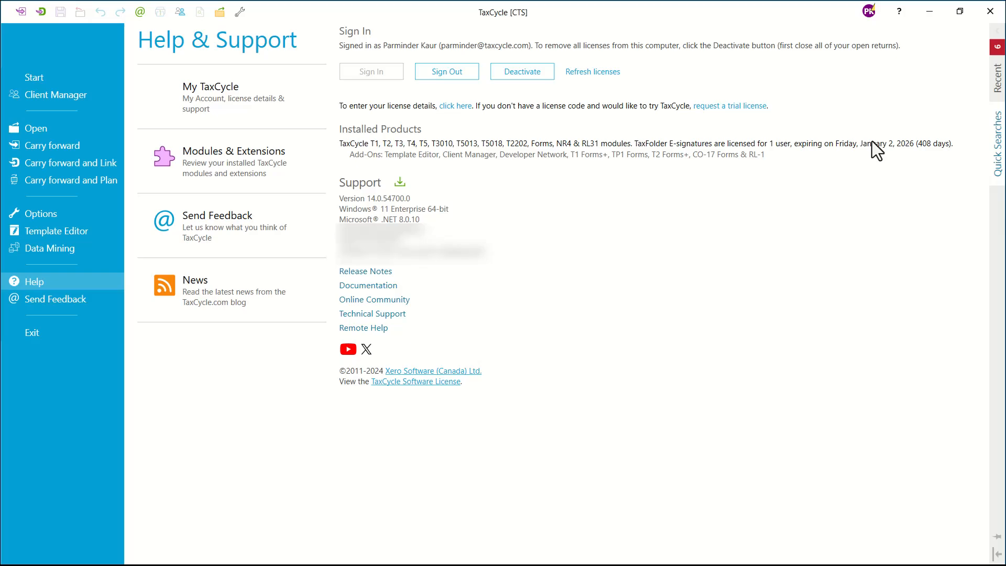
mouse_move(431, 176)
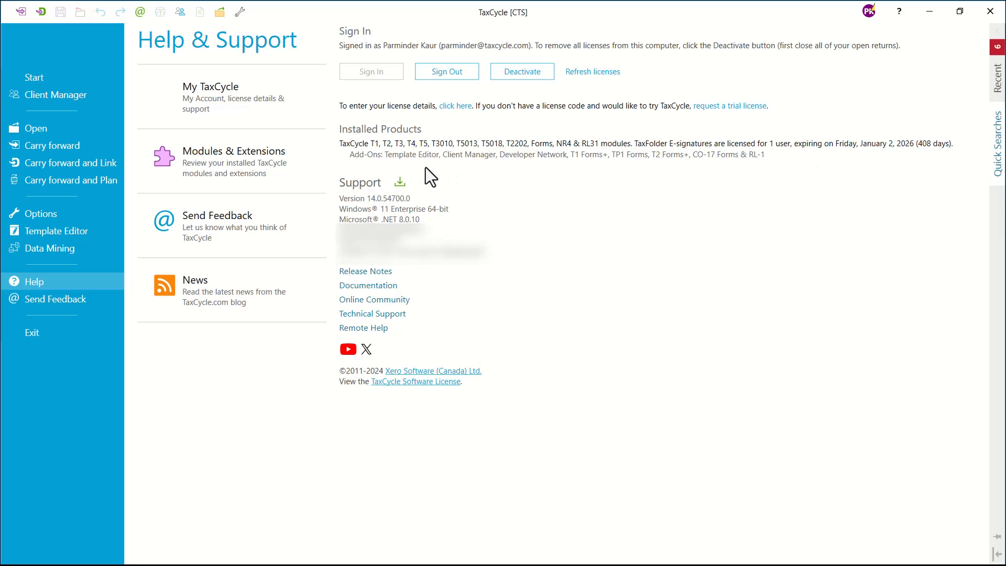
mouse_move(436, 178)
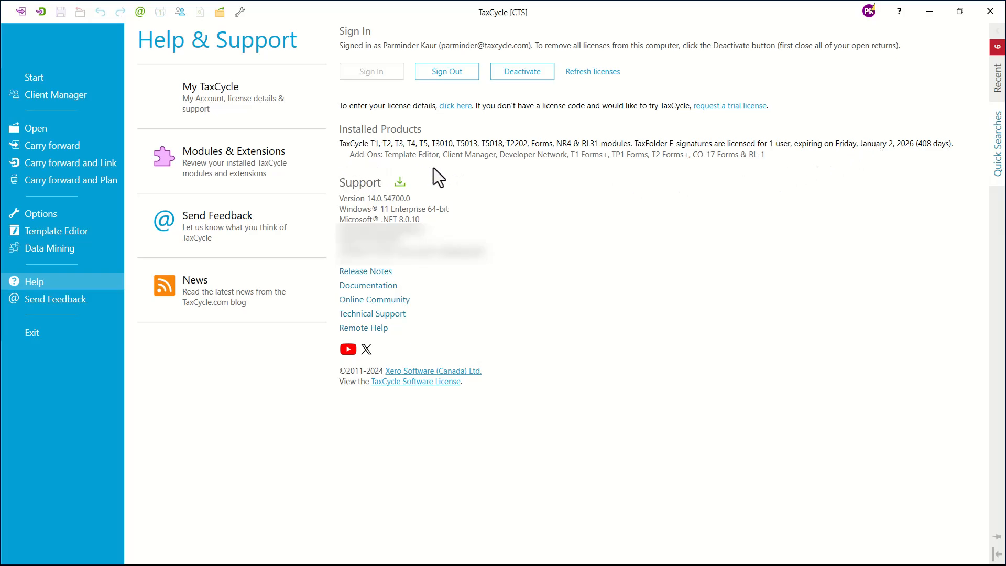